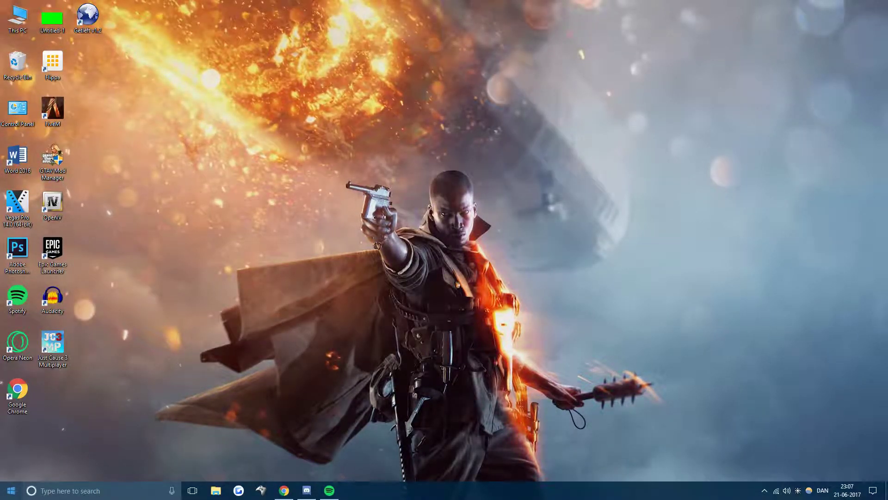
Search the system for 'power' to locate Power Options.
text(power)
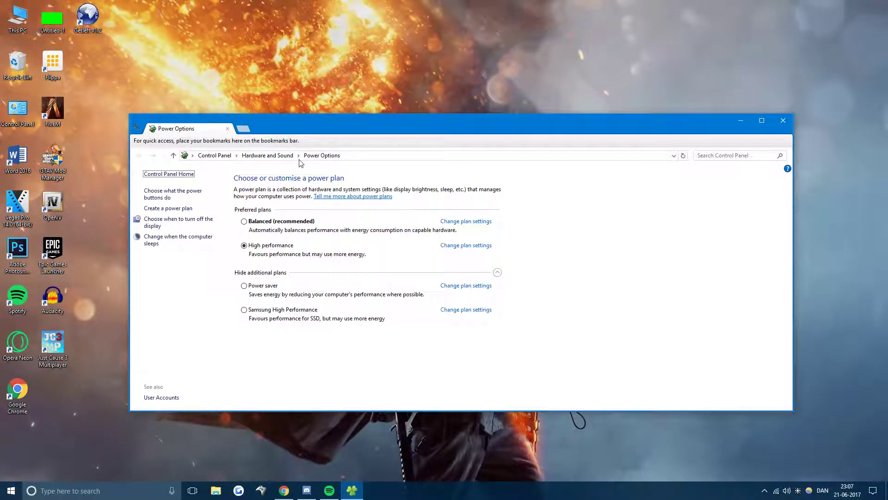
mouse_move(267, 205)
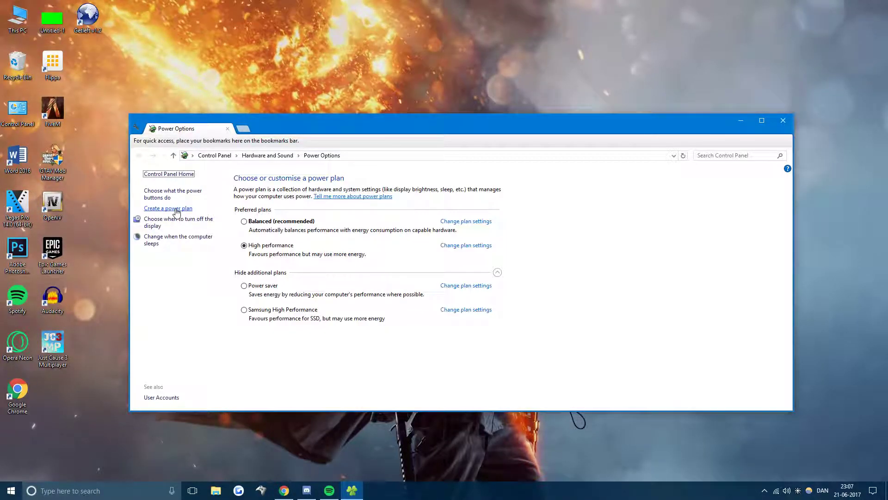
Create 'My Custom Plan 1' based on the High performance plan and make it active.
click(169, 208)
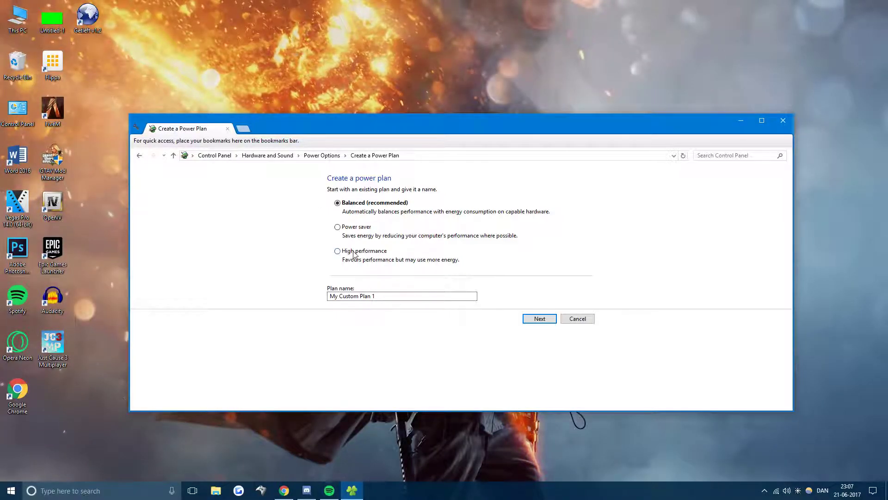
click(337, 250)
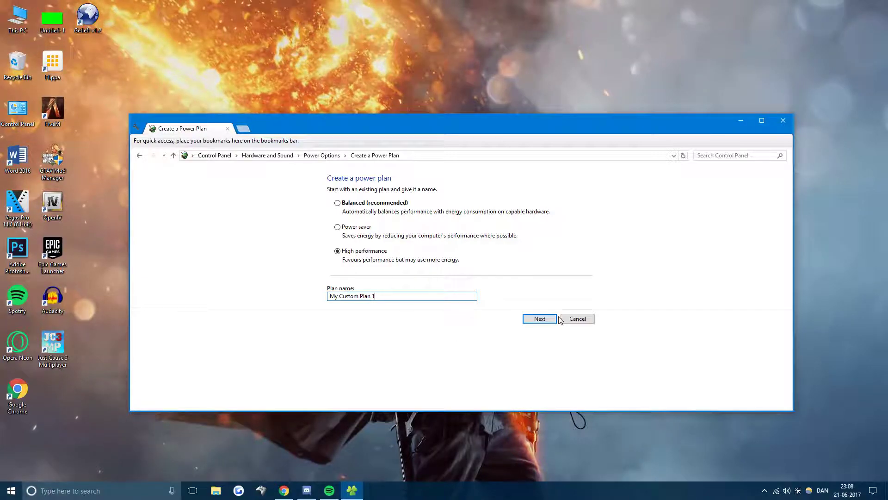
click(538, 318)
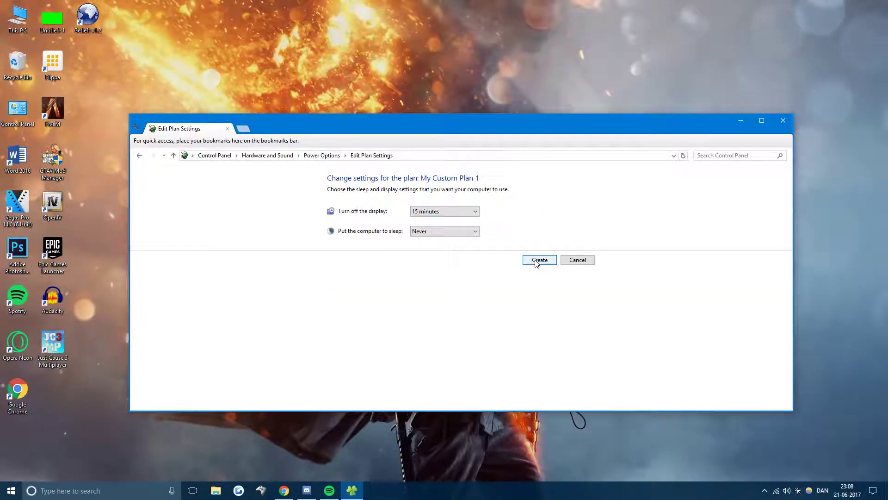
click(538, 260)
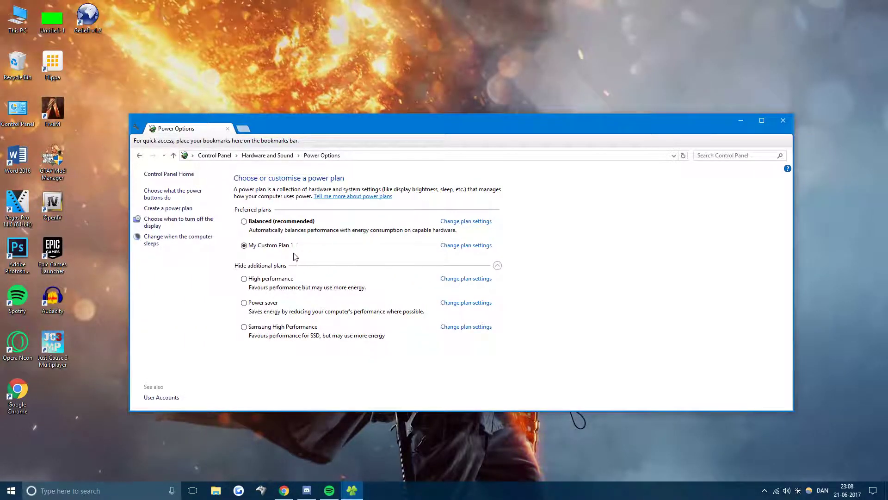
mouse_move(456, 250)
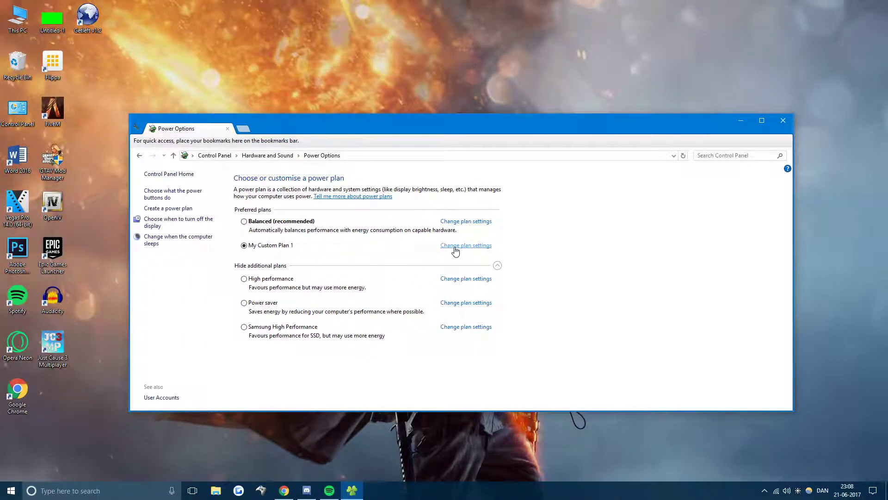
Bring up the advanced power settings for My Custom Plan 1.
click(466, 245)
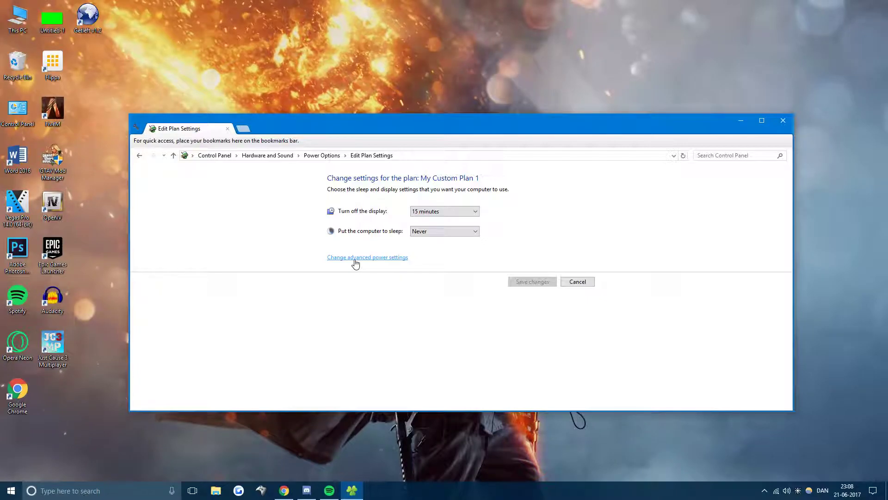
click(367, 257)
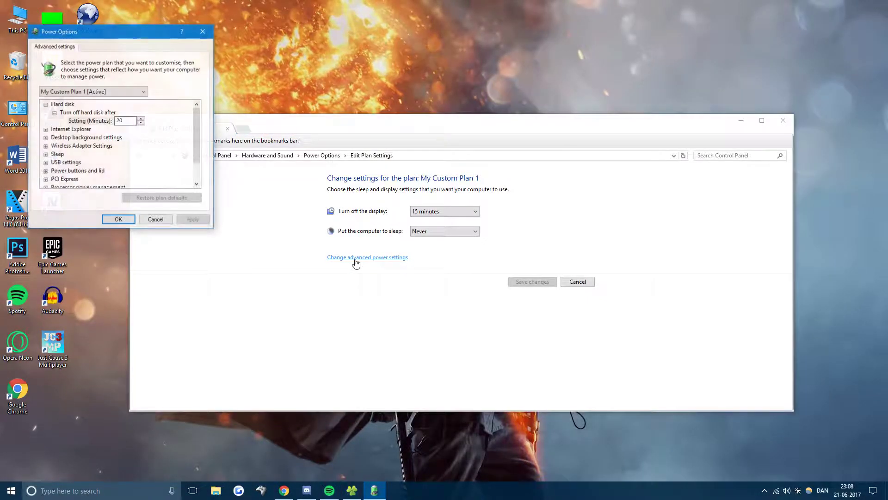
scroll(down, 3)
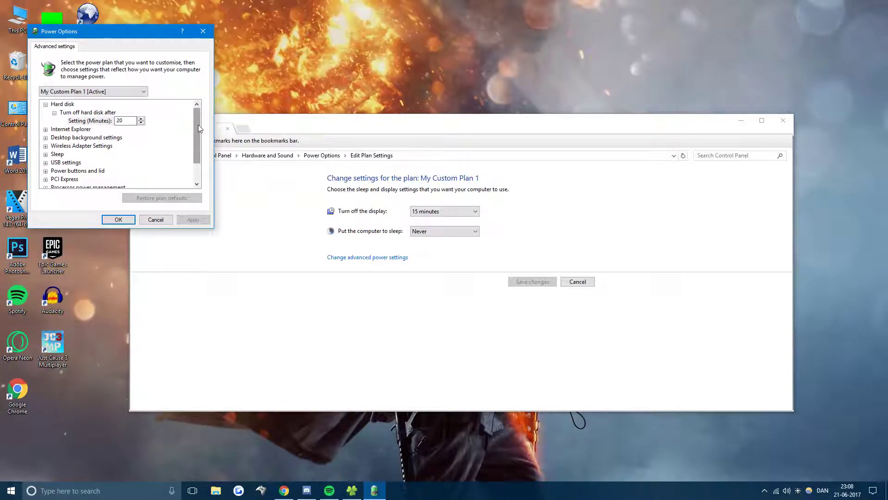
scroll(down, 3)
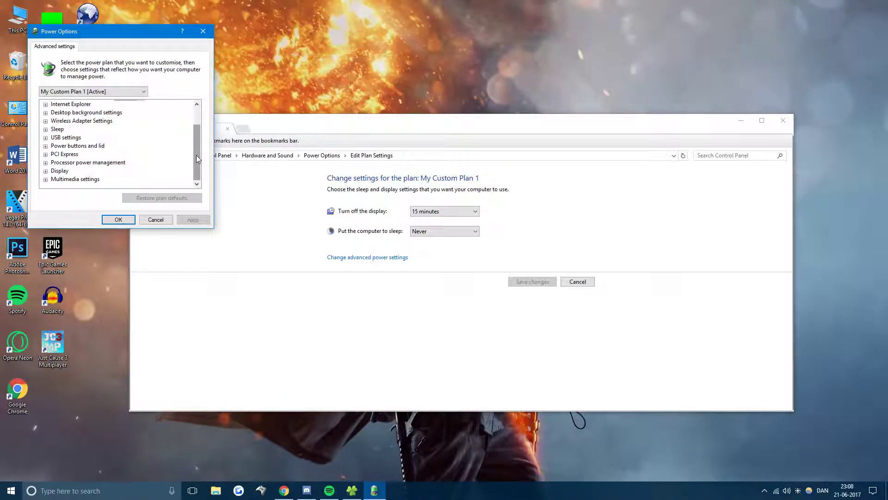